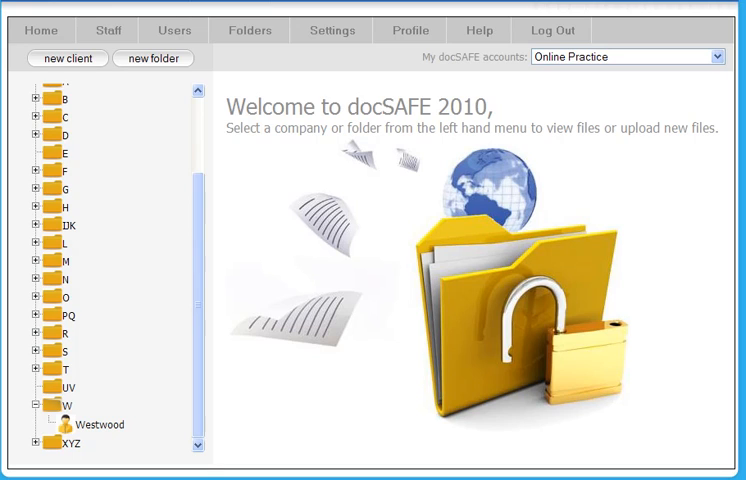
pyautogui.moveTo(146, 284)
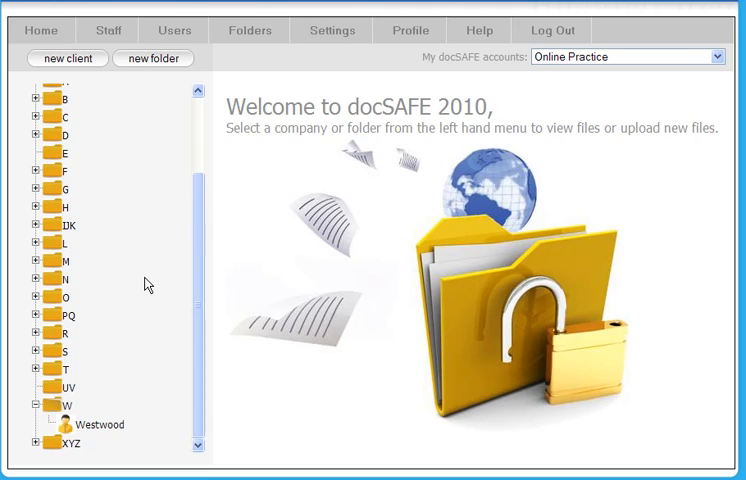
pyautogui.moveTo(196, 256)
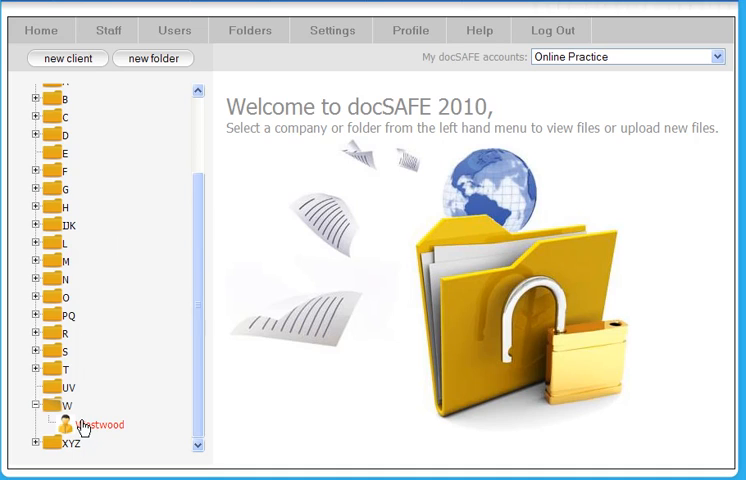
# Step: Create a new folder named Accounts under the Westwood client and save it
pyautogui.click(96, 424)
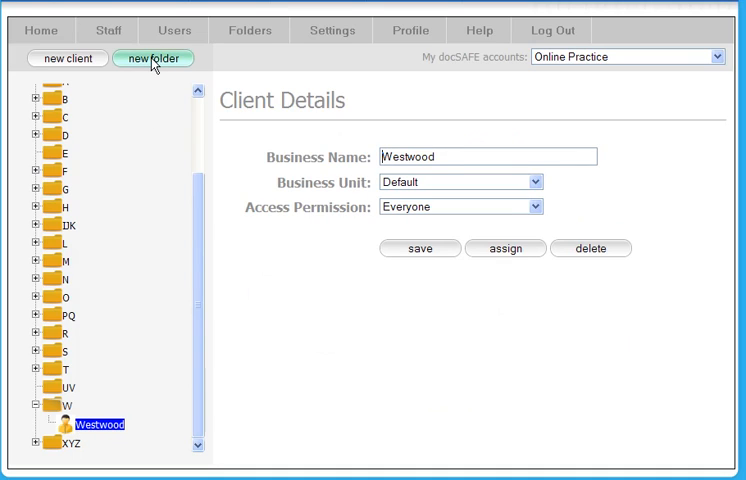
pyautogui.click(152, 58)
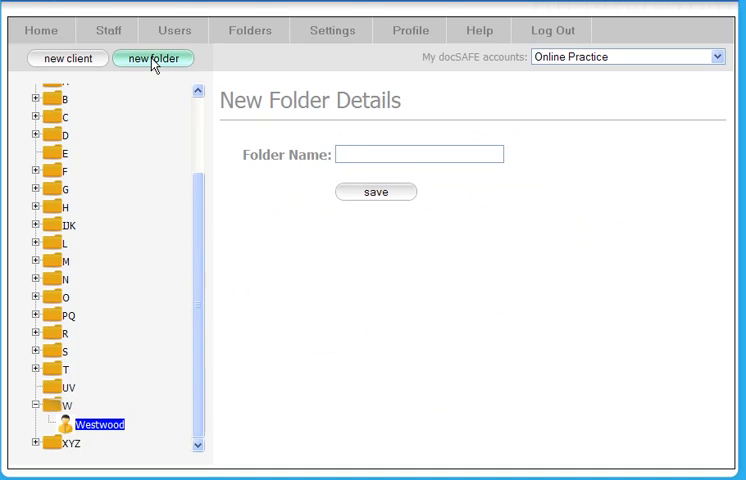
pyautogui.write('A')
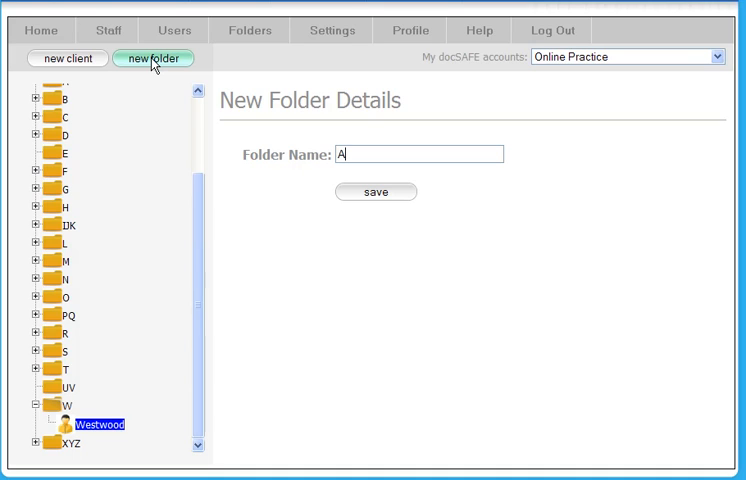
pyautogui.write('ccounts')
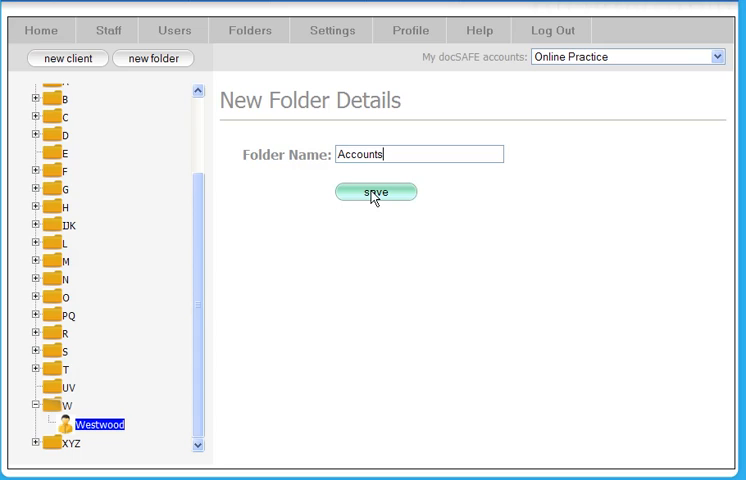
pyautogui.click(376, 192)
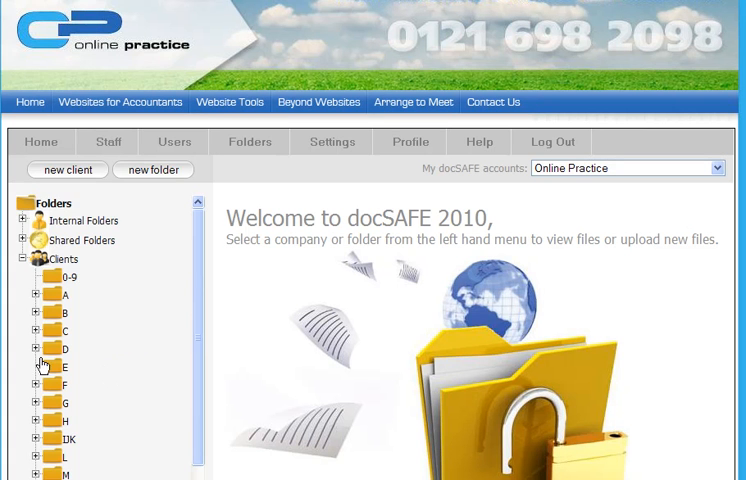
pyautogui.scroll(-3)
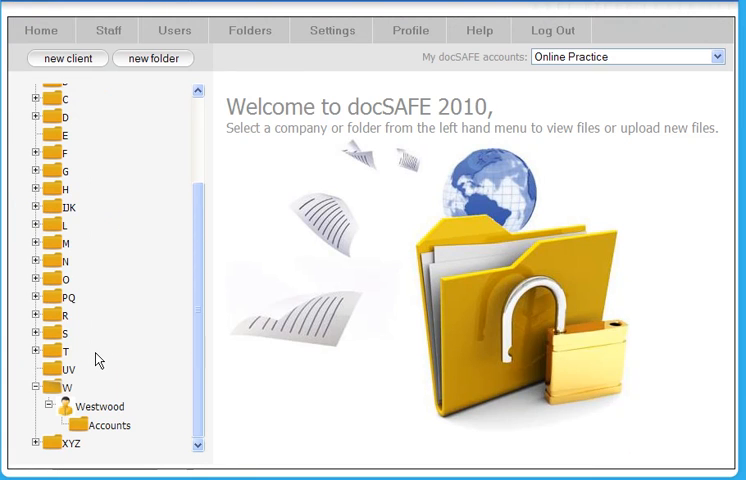
pyautogui.moveTo(96, 406)
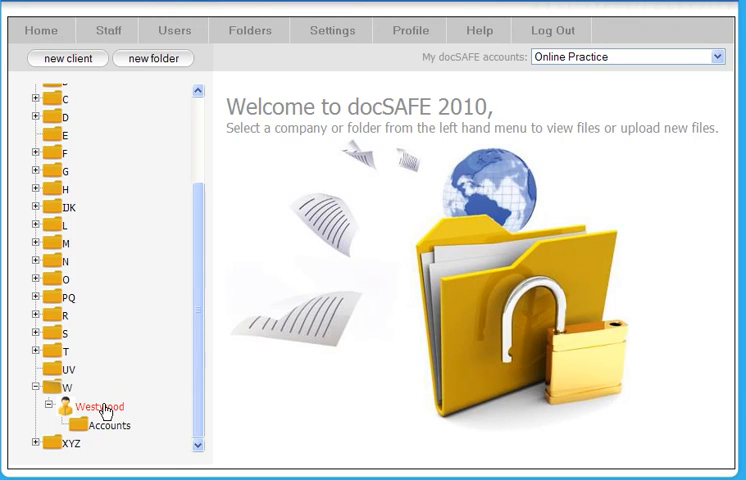
# Step: Create a new folder named Audit under Westwood and save it
pyautogui.click(96, 406)
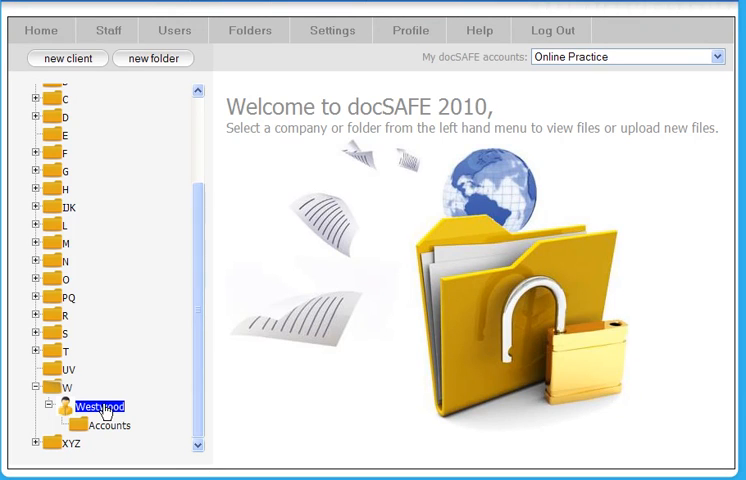
pyautogui.click(100, 404)
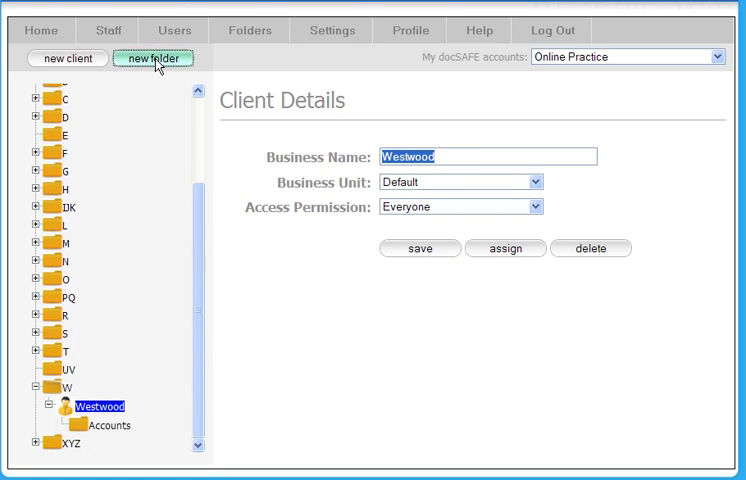
pyautogui.click(152, 58)
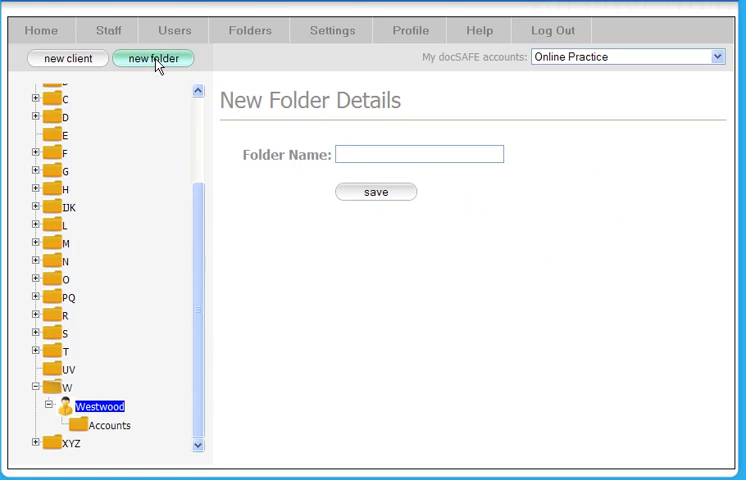
pyautogui.write('Audit')
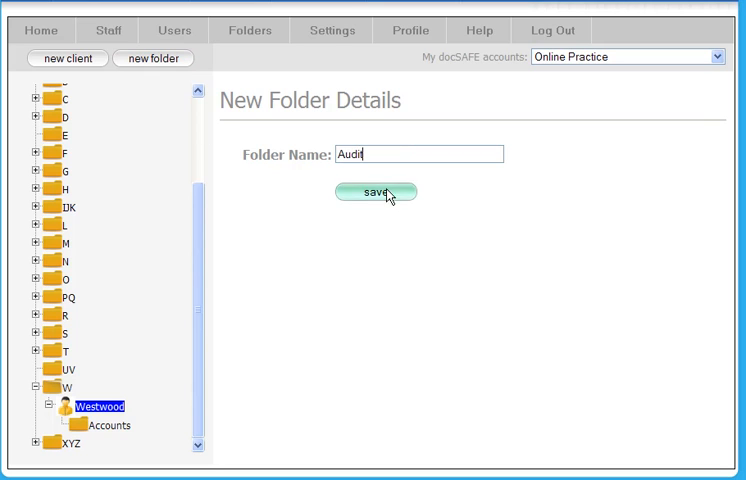
pyautogui.click(376, 192)
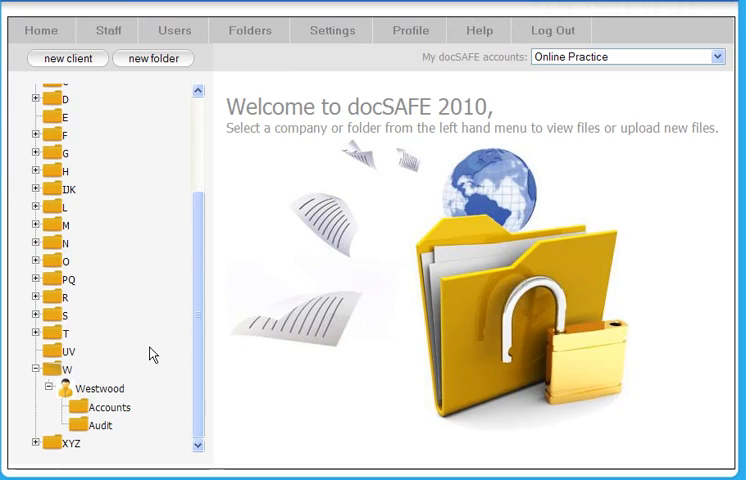
# Step: Create a new folder named Payroll under Westwood and save it
pyautogui.click(96, 388)
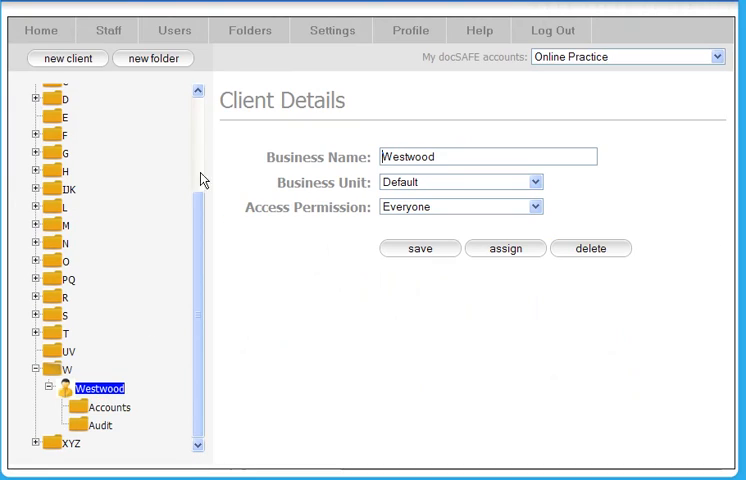
pyautogui.click(152, 58)
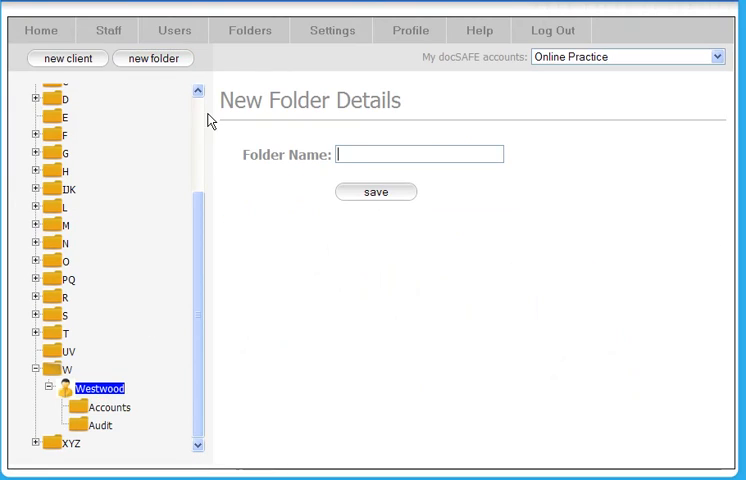
pyautogui.write('B')
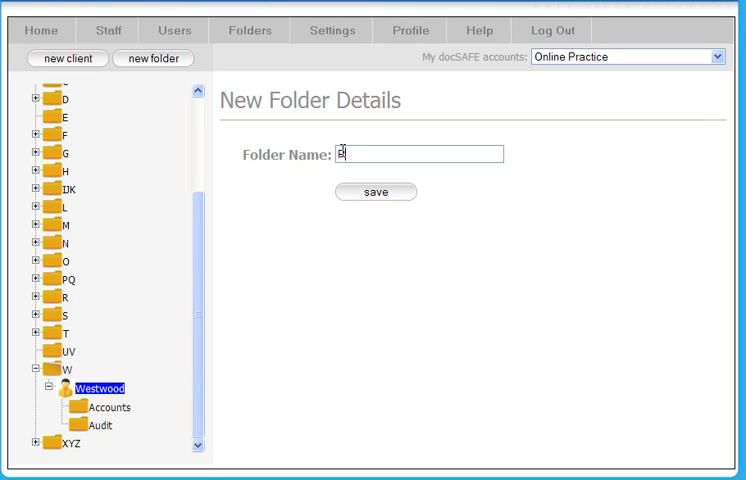
pyautogui.write('ayroll')
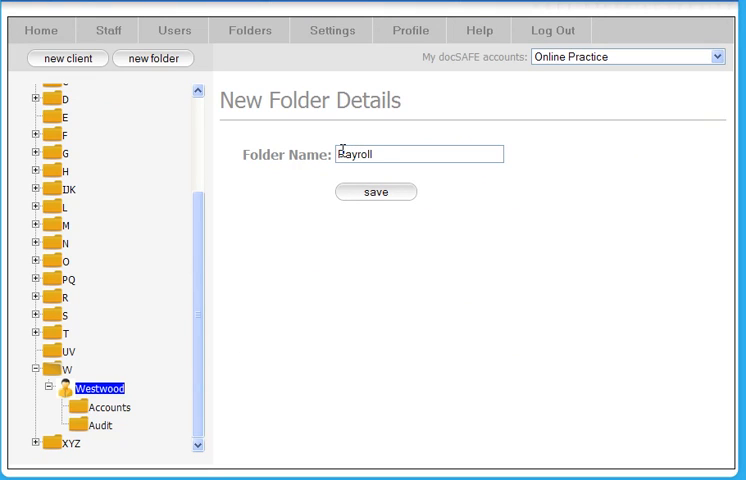
pyautogui.click(376, 192)
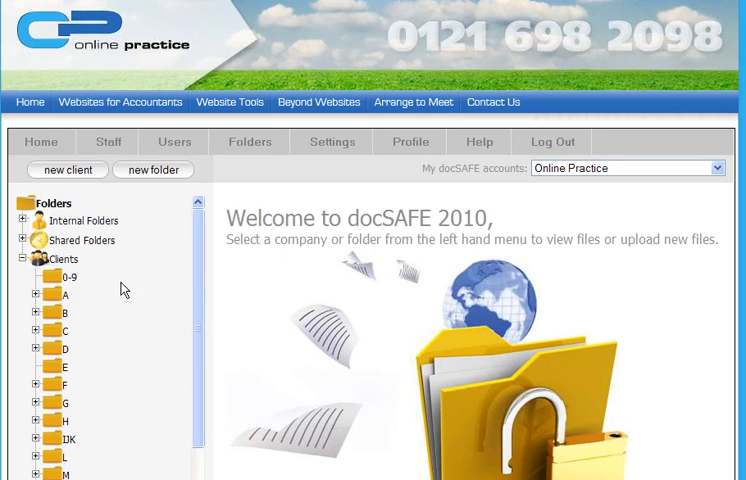
pyautogui.scroll(-3)
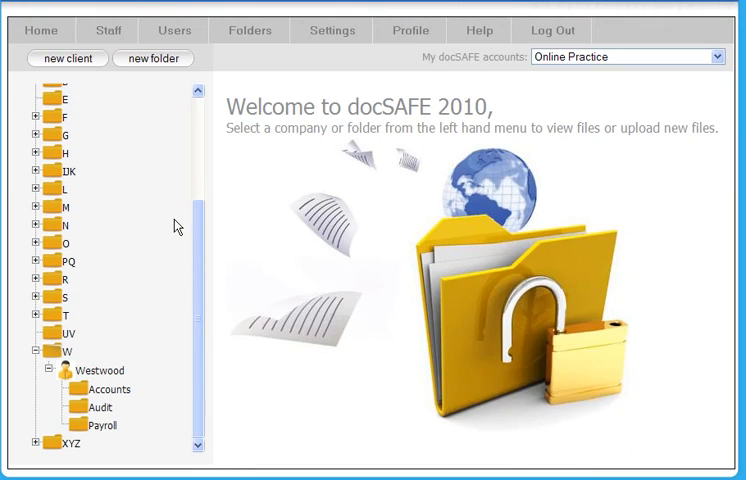
pyautogui.moveTo(112, 308)
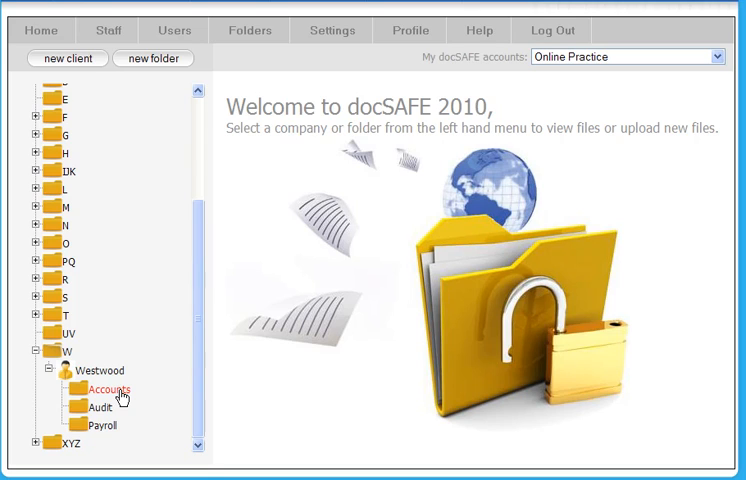
# Step: Create a subfolder named 2010 inside Westwood's Accounts folder and save it
pyautogui.click(104, 388)
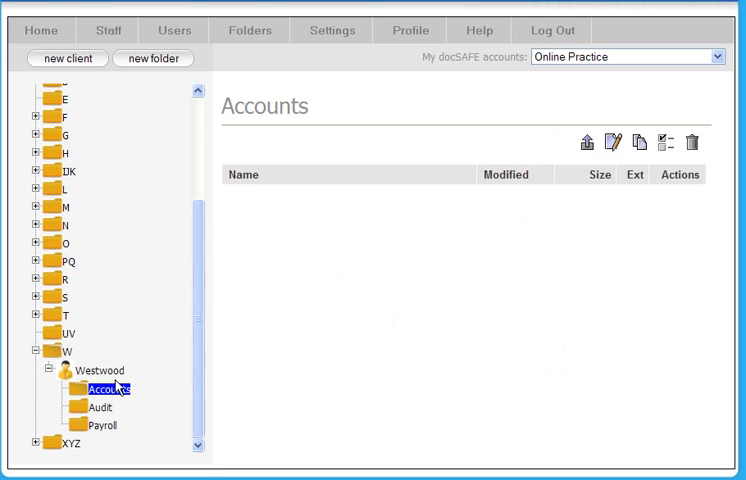
pyautogui.click(152, 58)
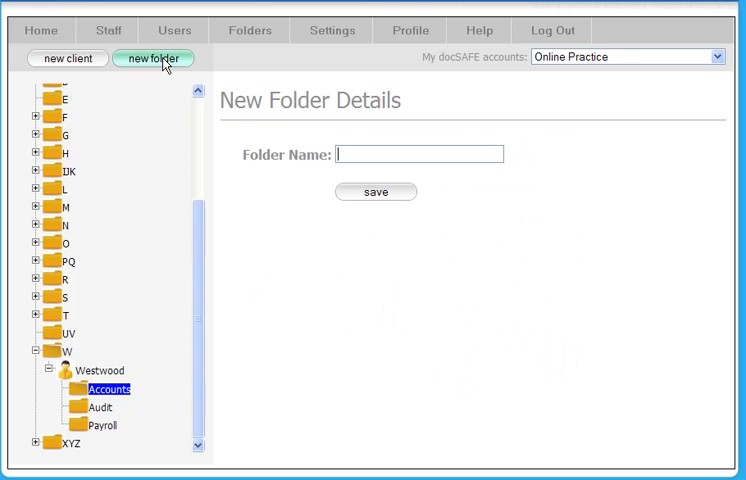
pyautogui.write('2')
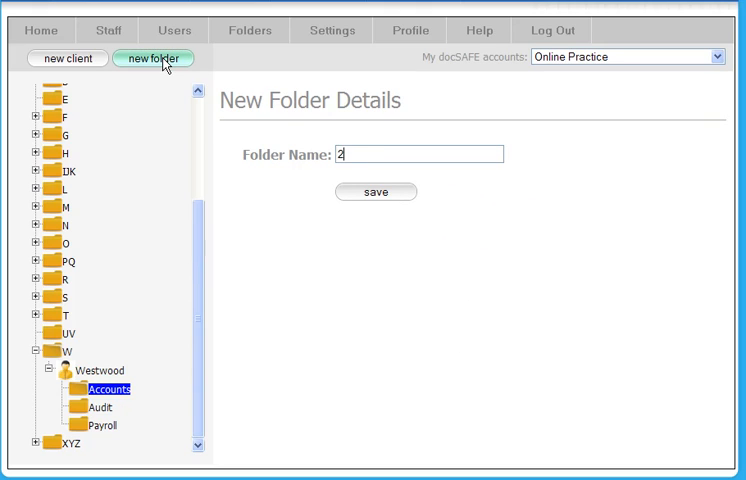
pyautogui.write('010')
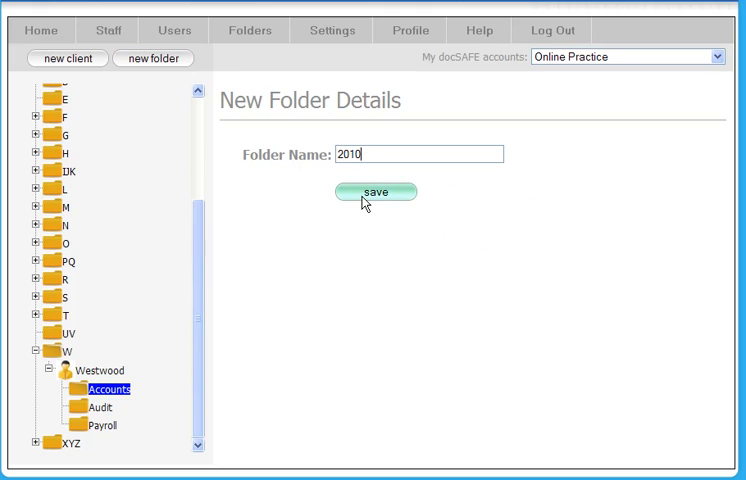
pyautogui.click(376, 192)
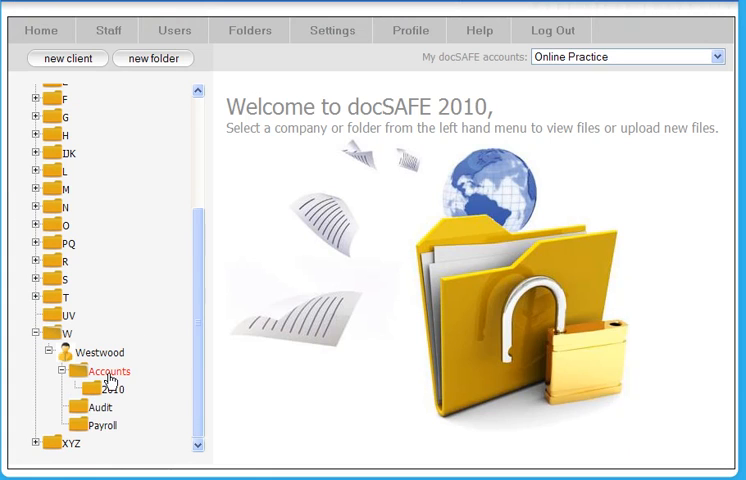
pyautogui.click(106, 372)
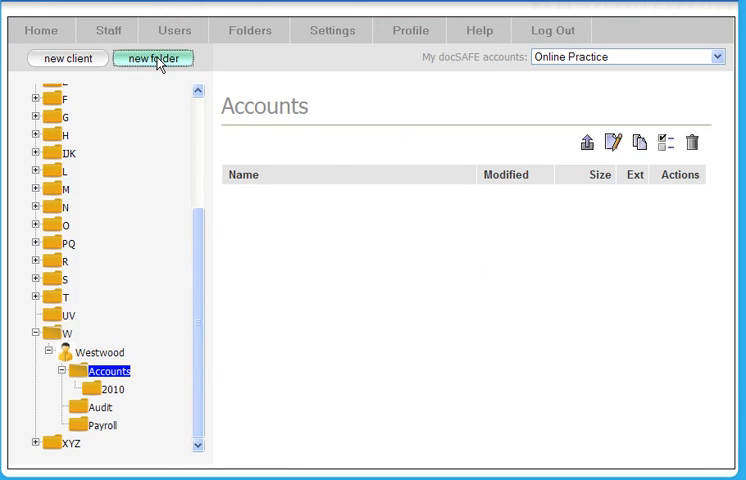
# Step: Create a subfolder named 2009 inside Accounts, save it, and open it
pyautogui.click(152, 58)
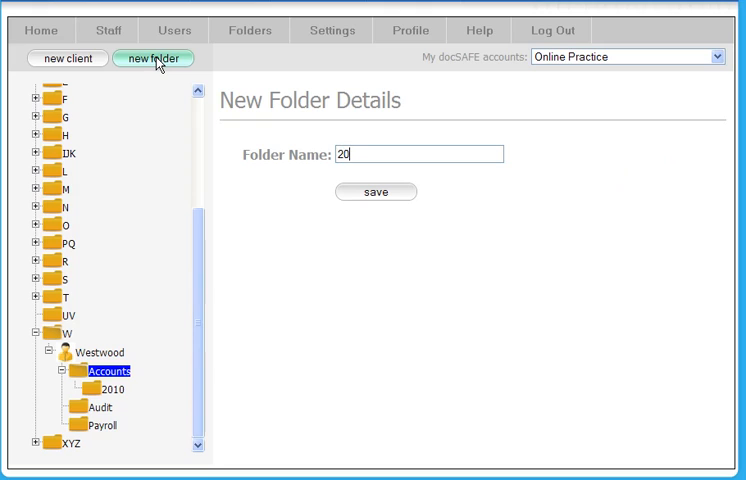
pyautogui.write('09')
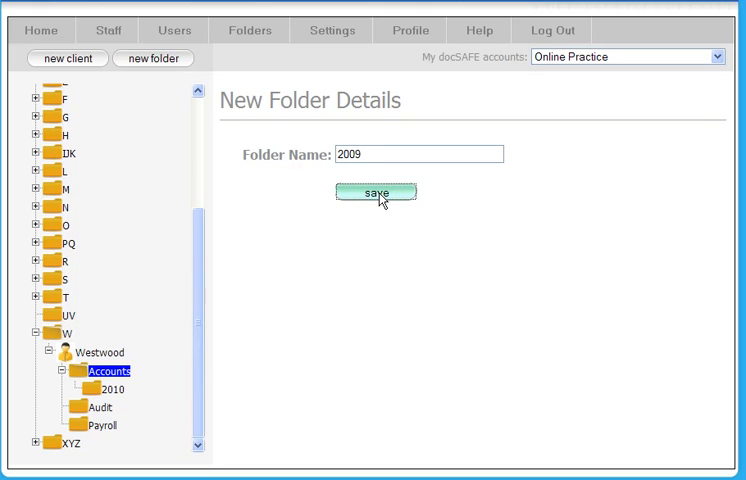
pyautogui.click(376, 192)
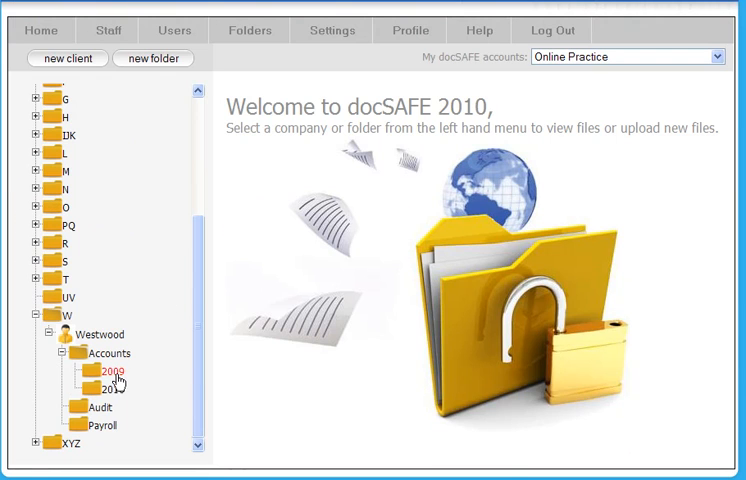
pyautogui.click(116, 372)
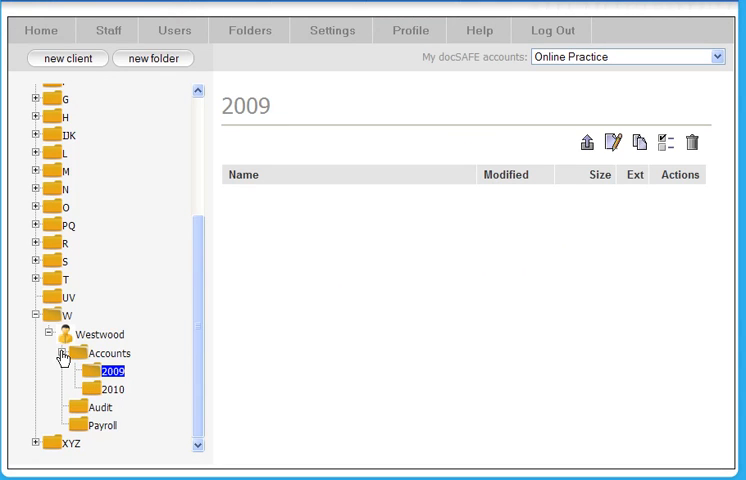
pyautogui.click(62, 352)
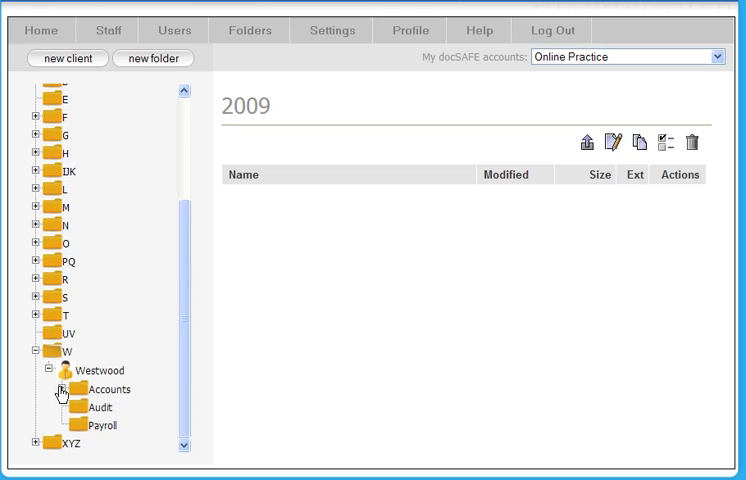
pyautogui.click(64, 388)
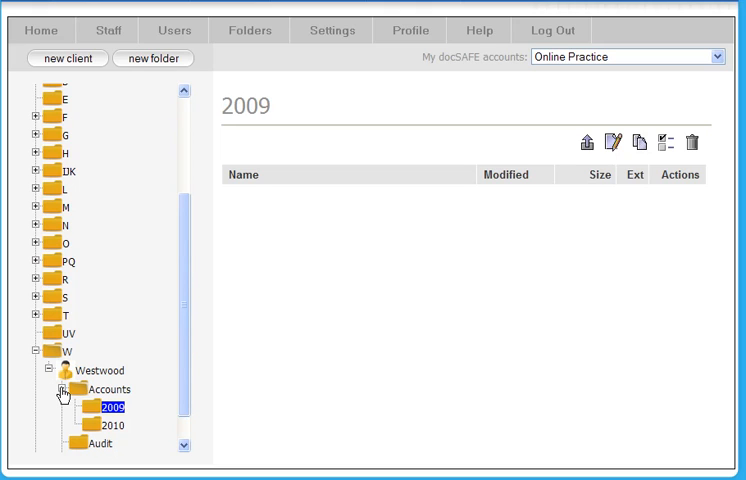
pyautogui.click(66, 388)
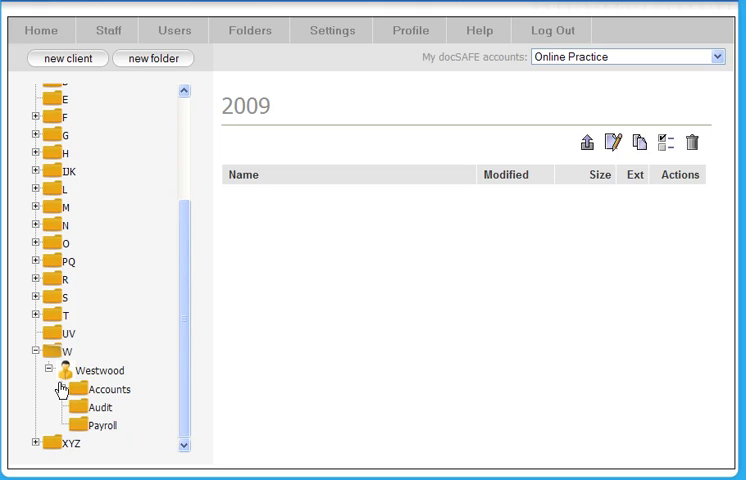
pyautogui.click(64, 388)
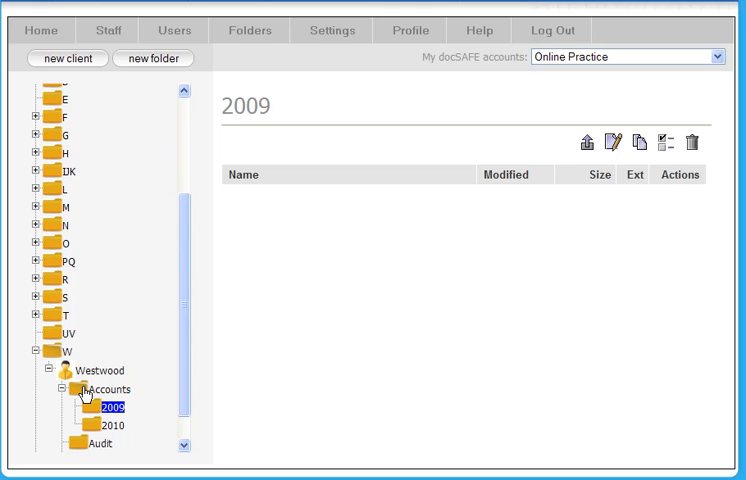